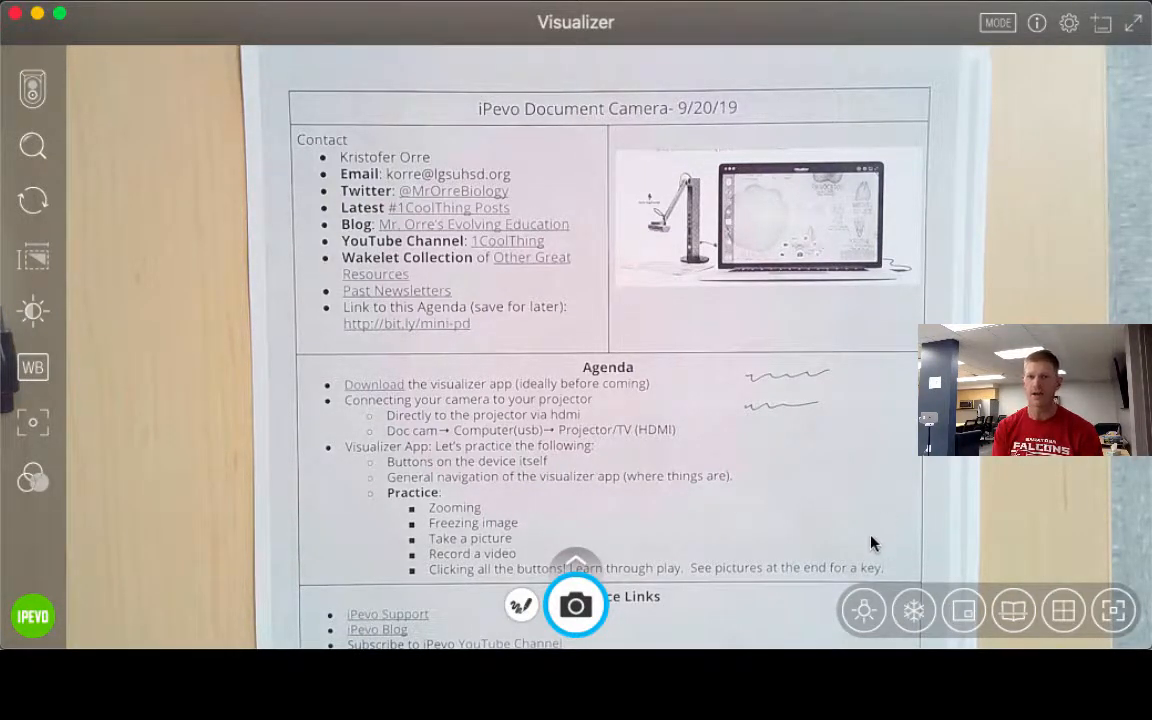
{"action": "mouse_move", "coordinate": [624, 608]}
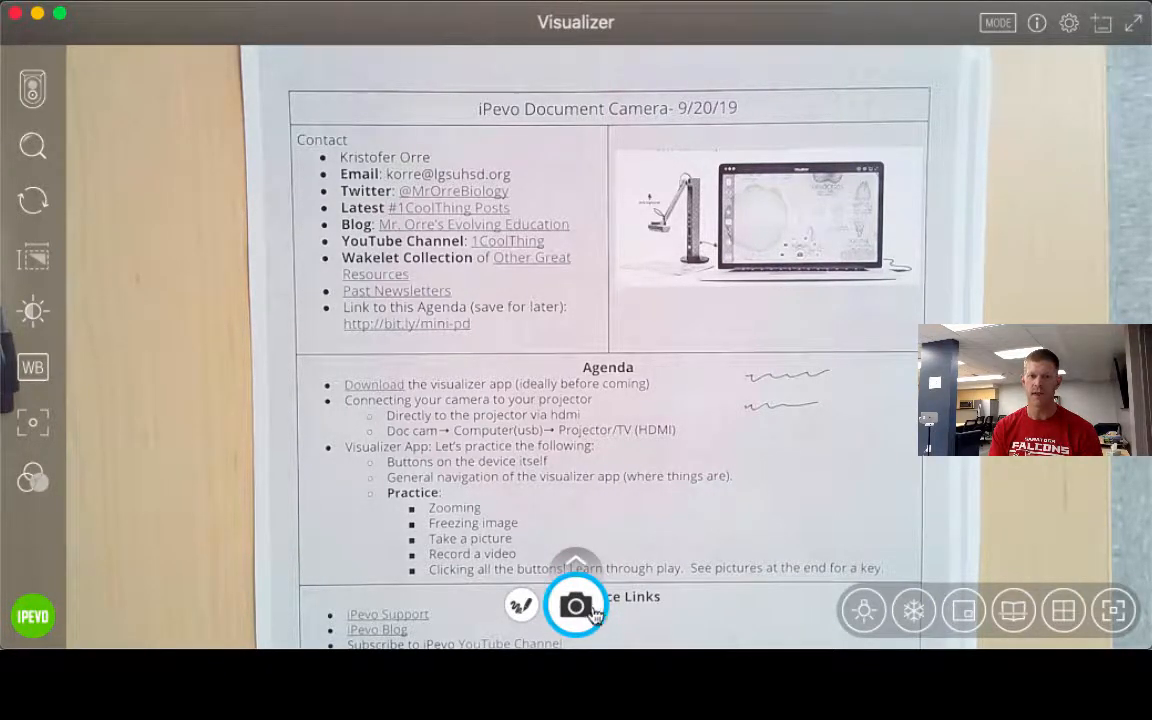
{"action": "mouse_move", "coordinate": [576, 604]}
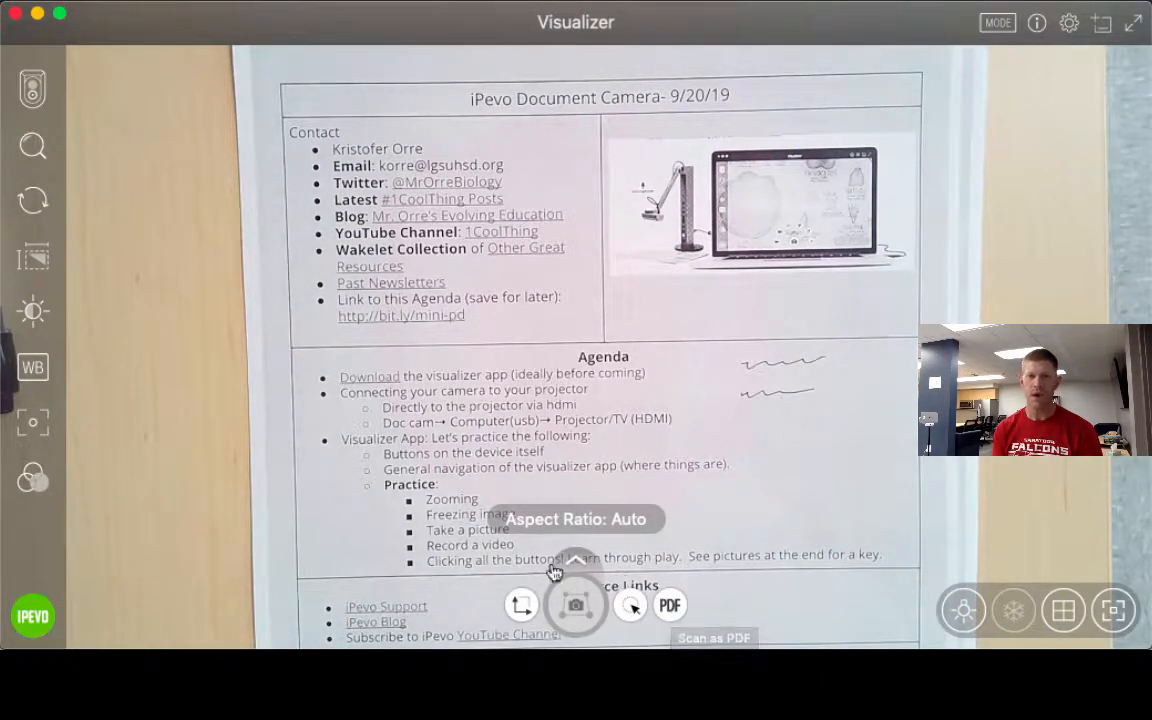
Switch the capture mode from photo to video recording of the agenda sheet
{"action": "left_click", "coordinate": [576, 604]}
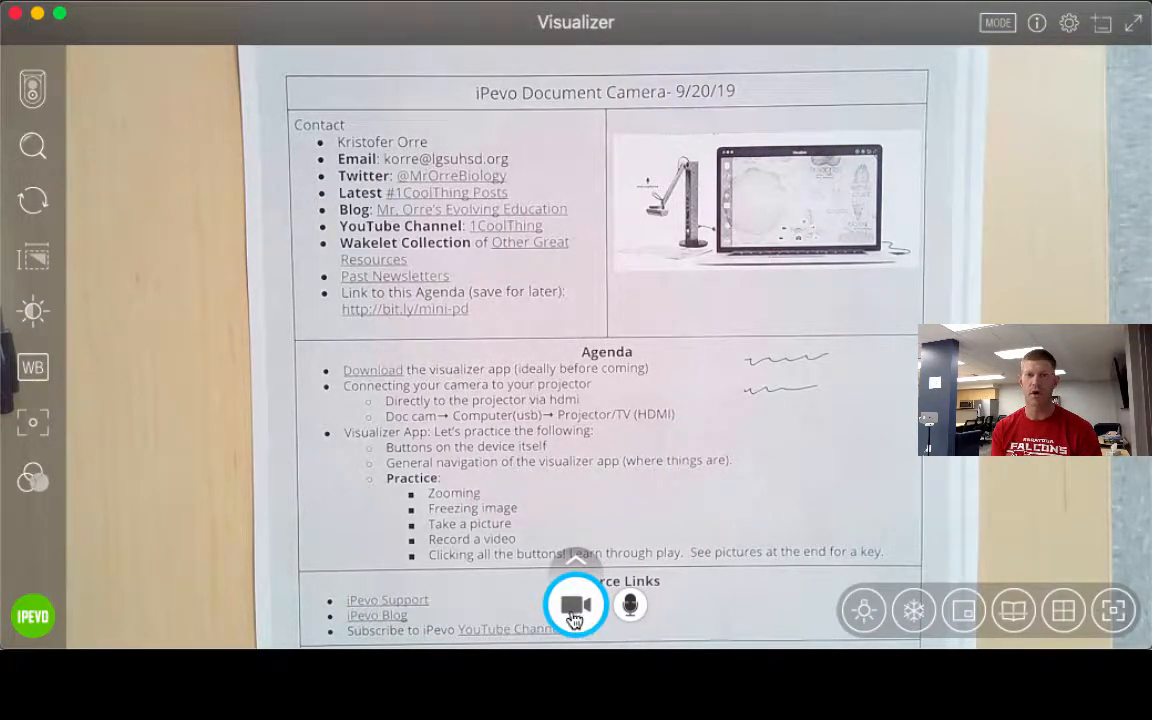
{"action": "mouse_move", "coordinate": [462, 456]}
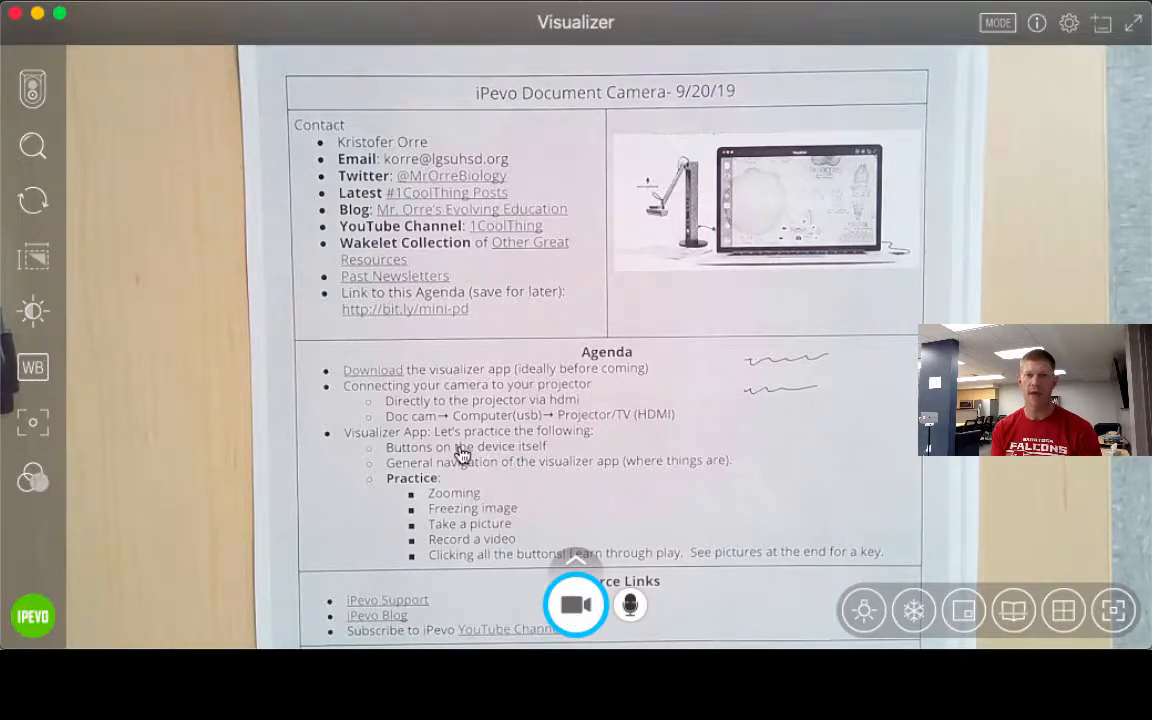
{"action": "left_click", "coordinate": [576, 604]}
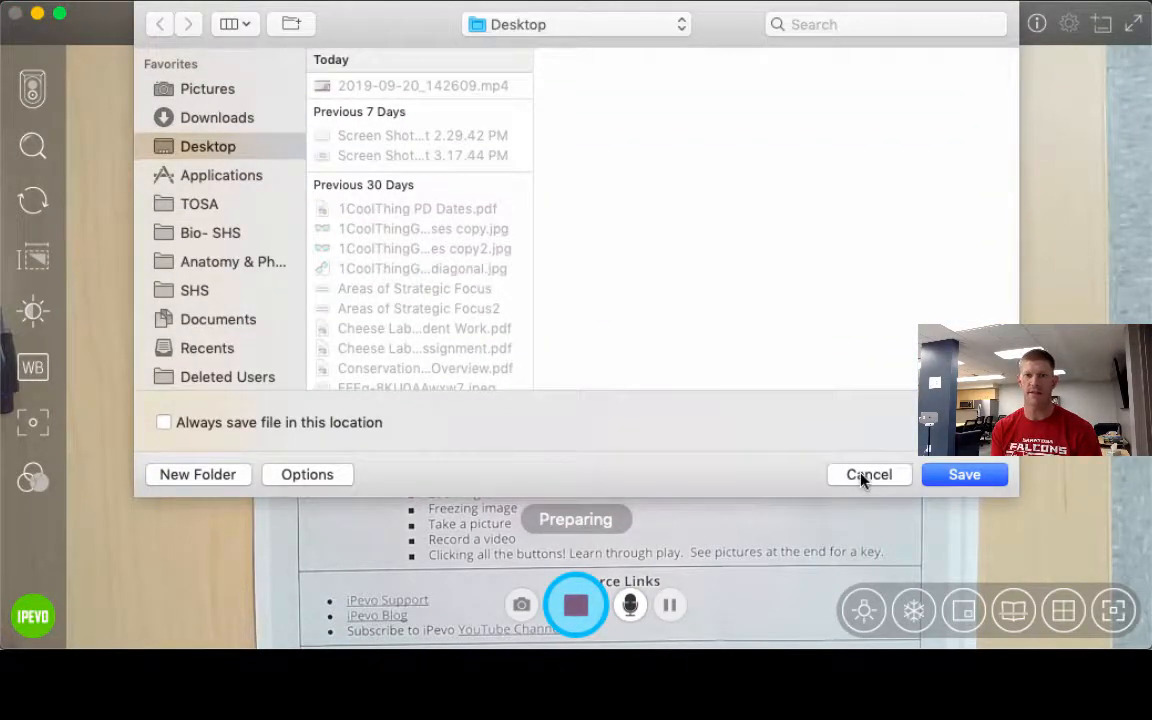
{"action": "left_click", "coordinate": [868, 474]}
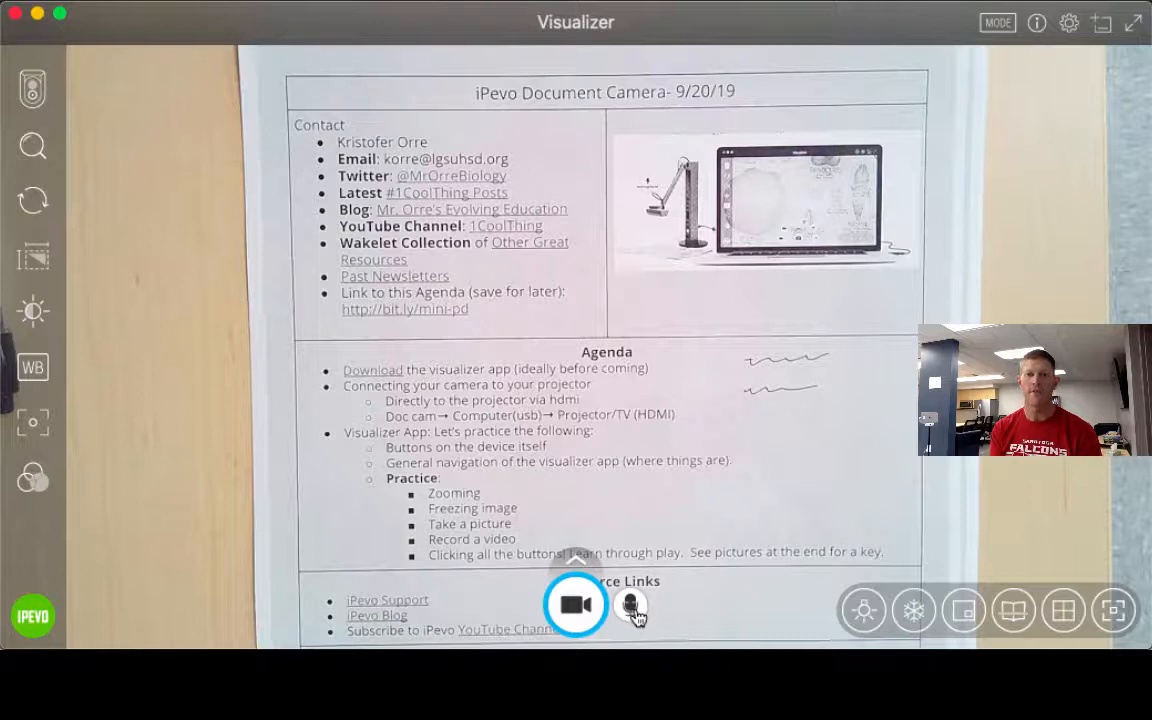
{"action": "mouse_move", "coordinate": [628, 608]}
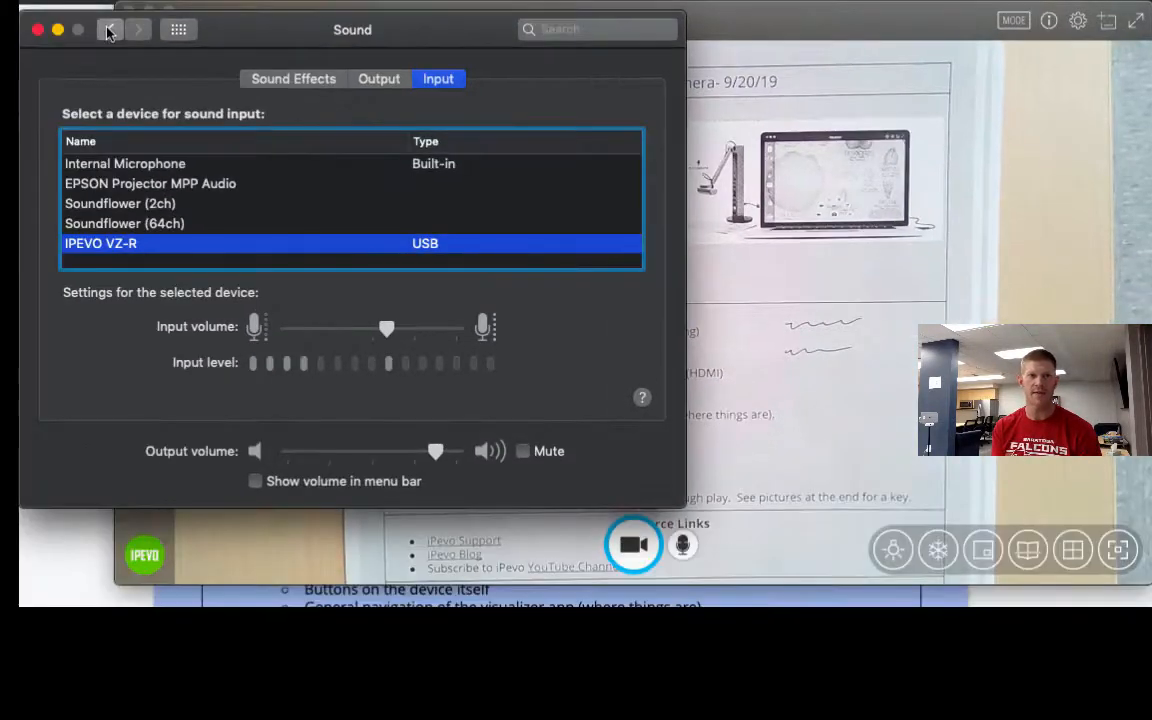
Leave IPEVO VZ-R as the sound input and close System Preferences
{"action": "left_click", "coordinate": [108, 30]}
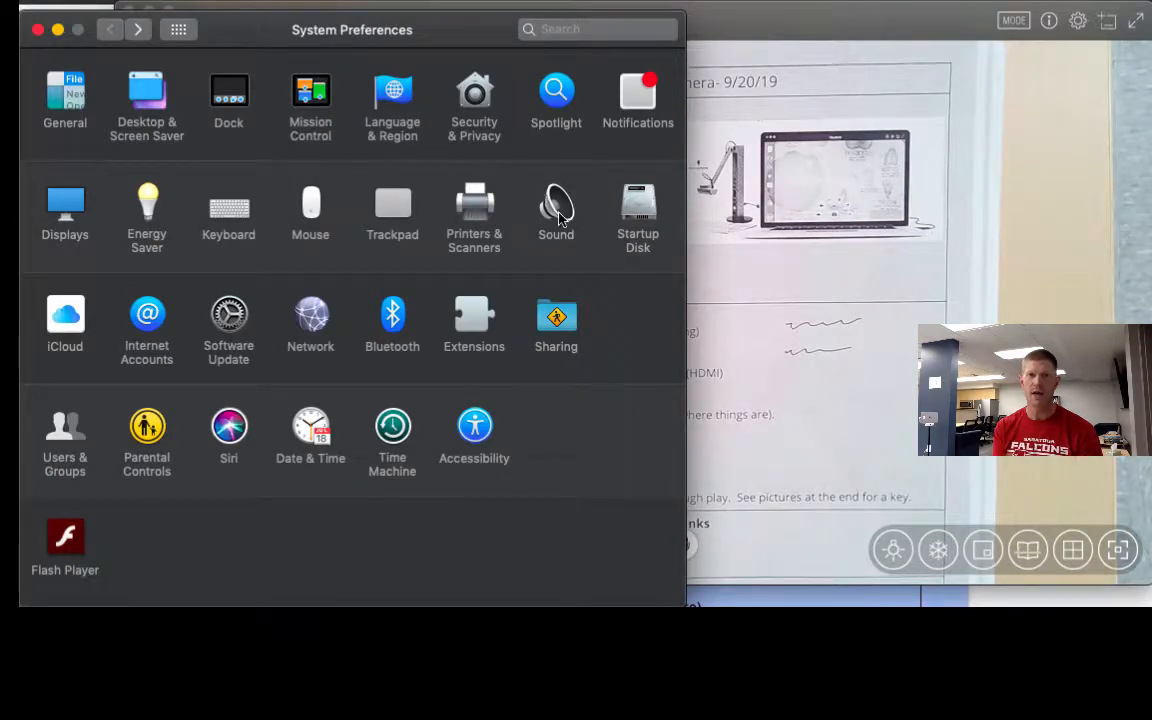
{"action": "left_click", "coordinate": [556, 200]}
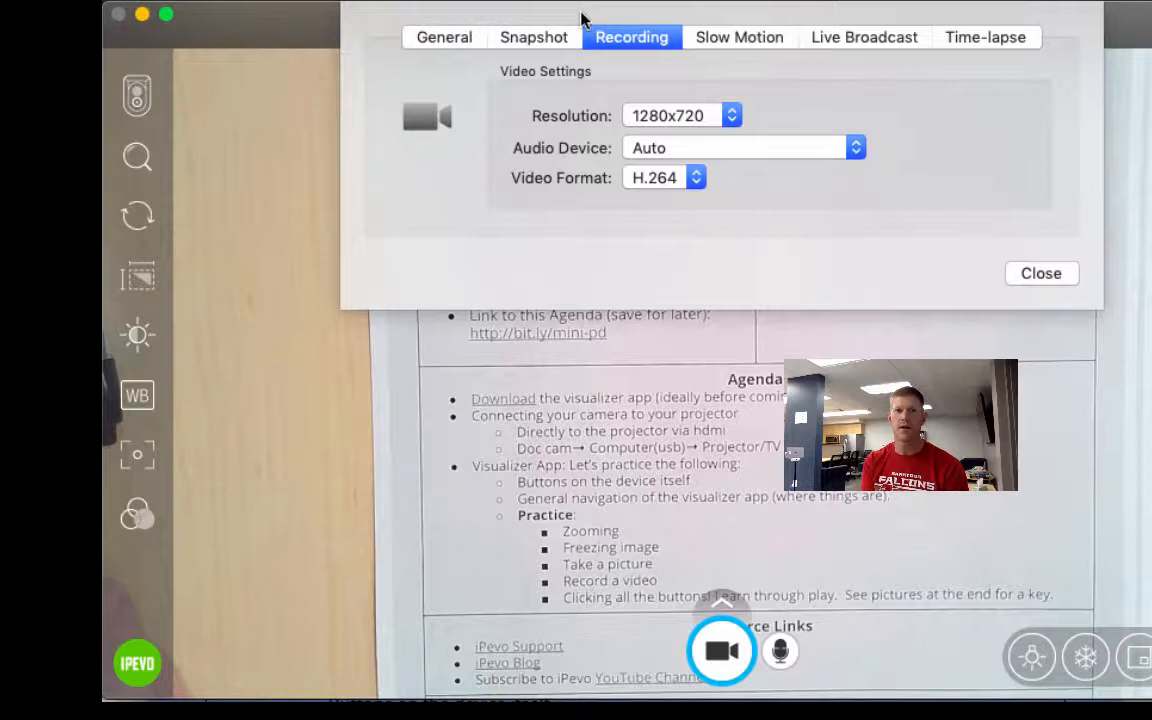
Keep the Recording resolution at 1280x720 and close the camera settings
{"action": "left_click", "coordinate": [444, 36]}
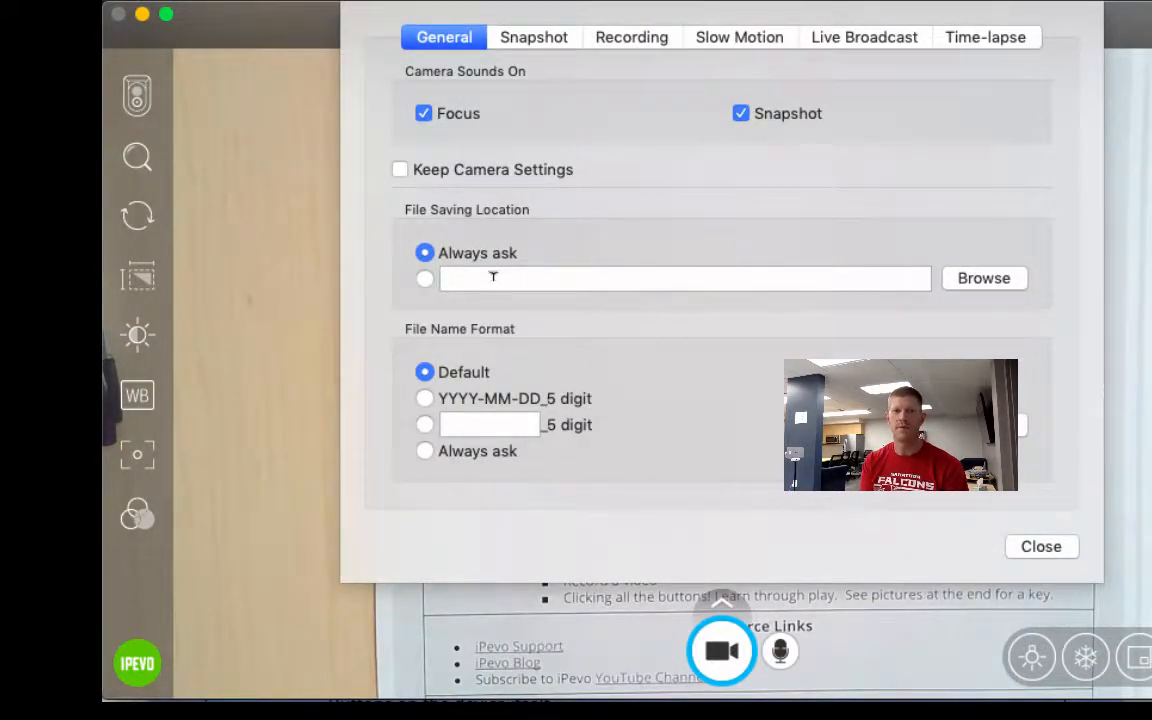
{"action": "mouse_move", "coordinate": [474, 460]}
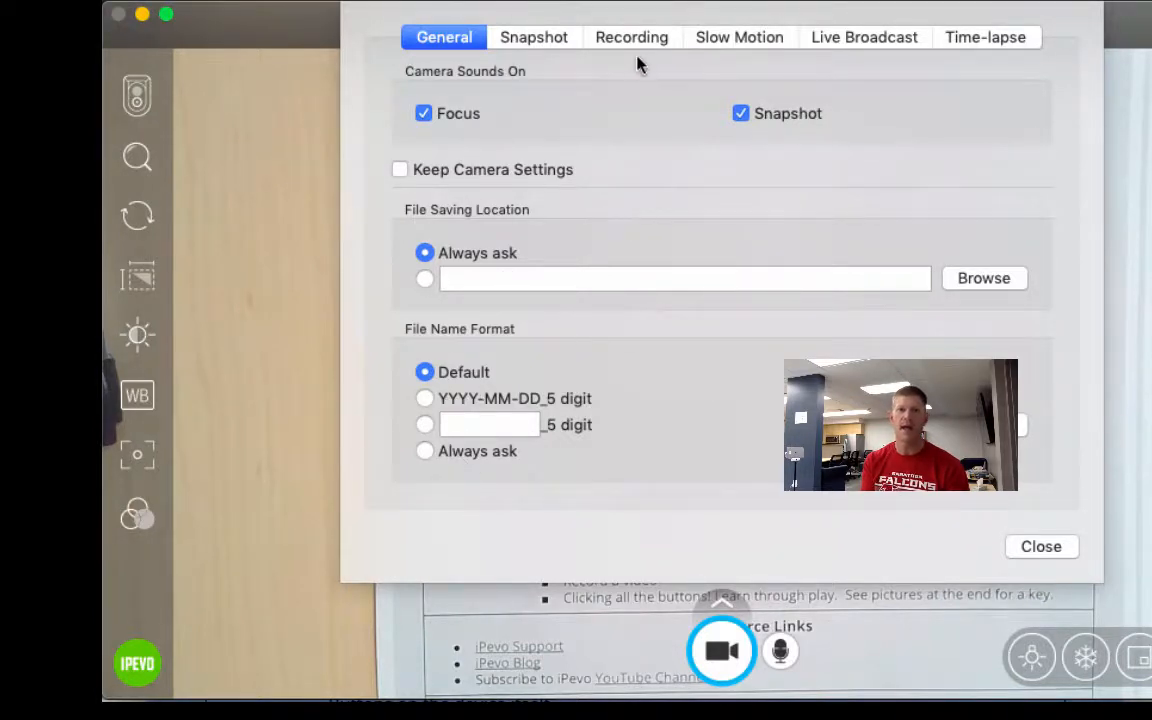
{"action": "left_click", "coordinate": [632, 36]}
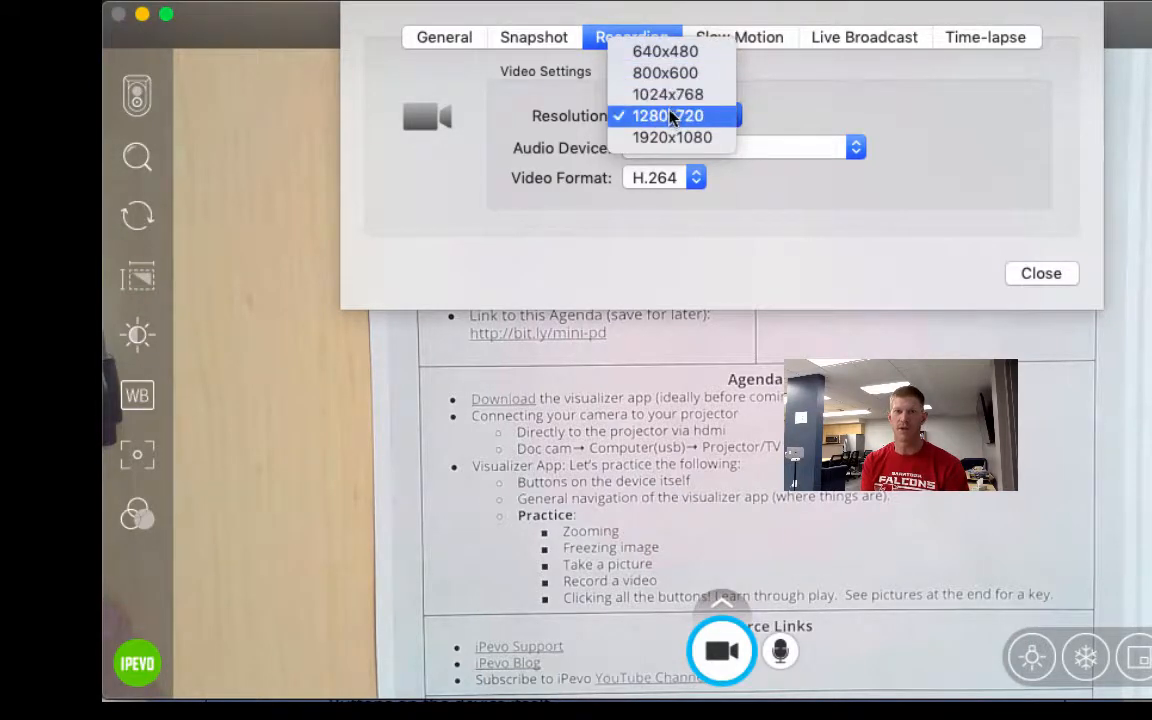
{"action": "left_click", "coordinate": [676, 116]}
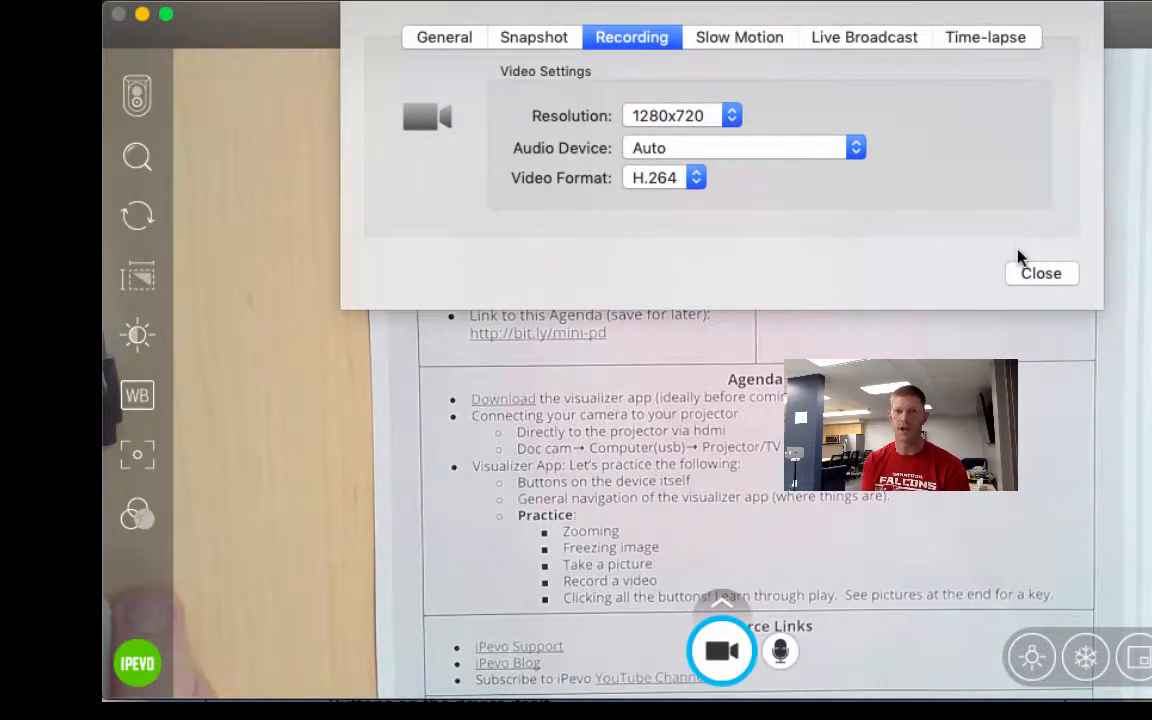
{"action": "left_click", "coordinate": [1040, 272]}
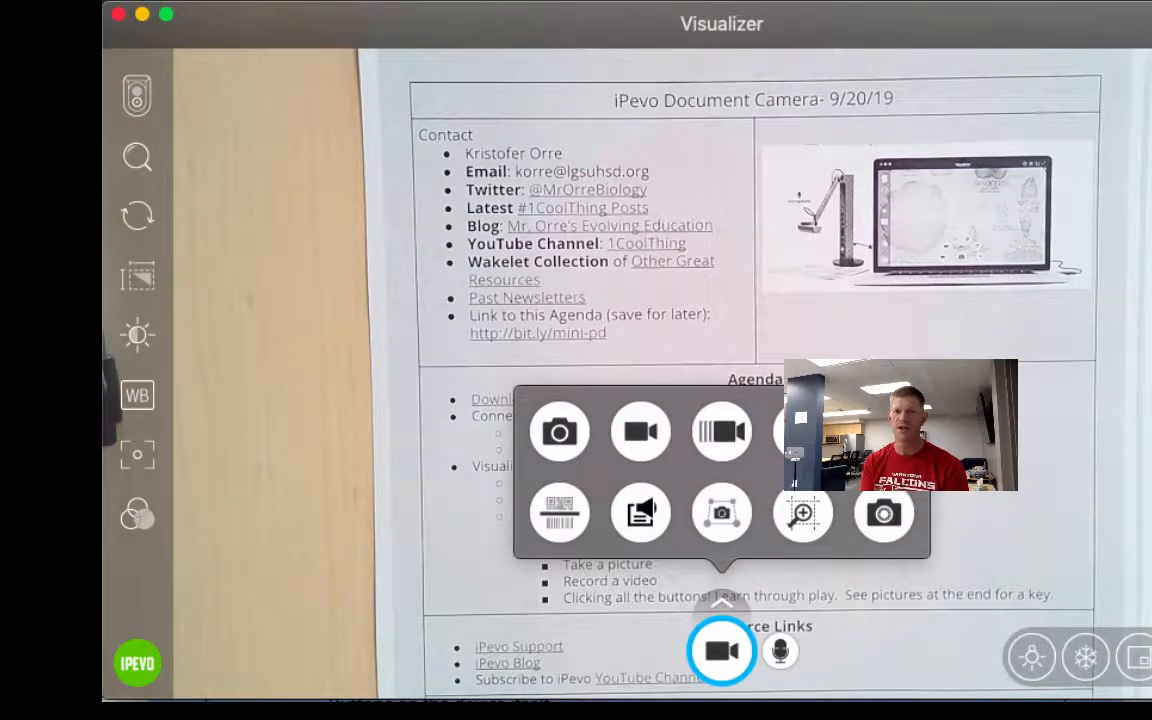
{"action": "mouse_move", "coordinate": [560, 512]}
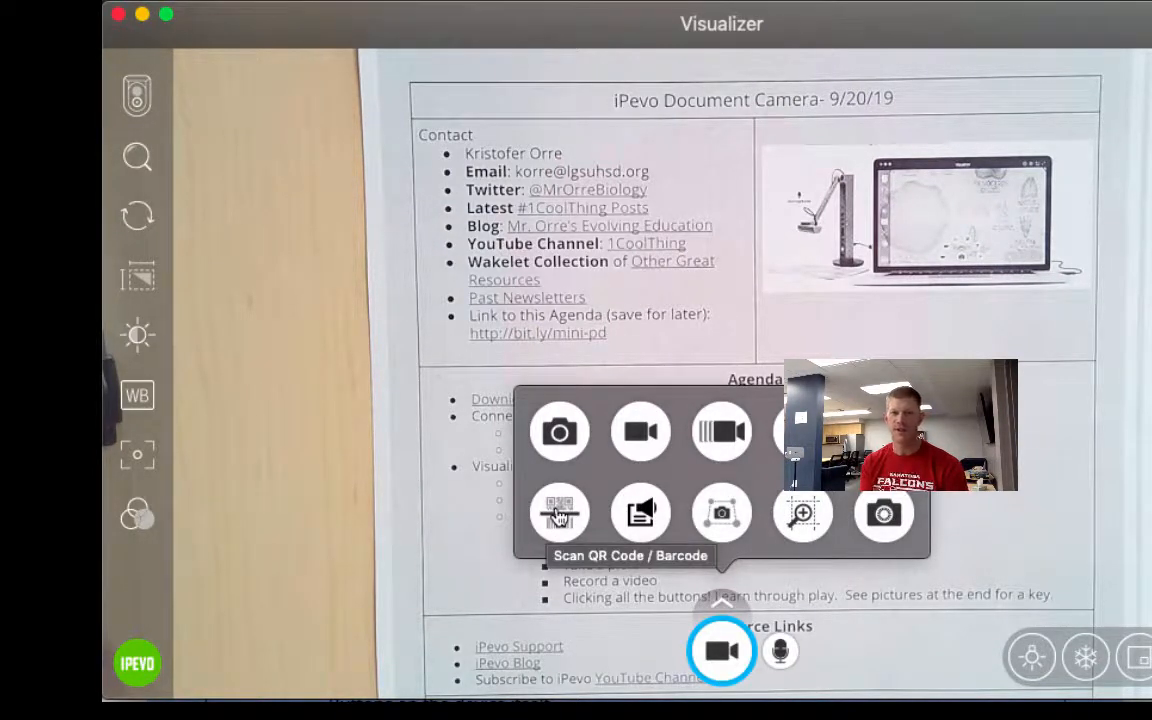
{"action": "mouse_move", "coordinate": [640, 512]}
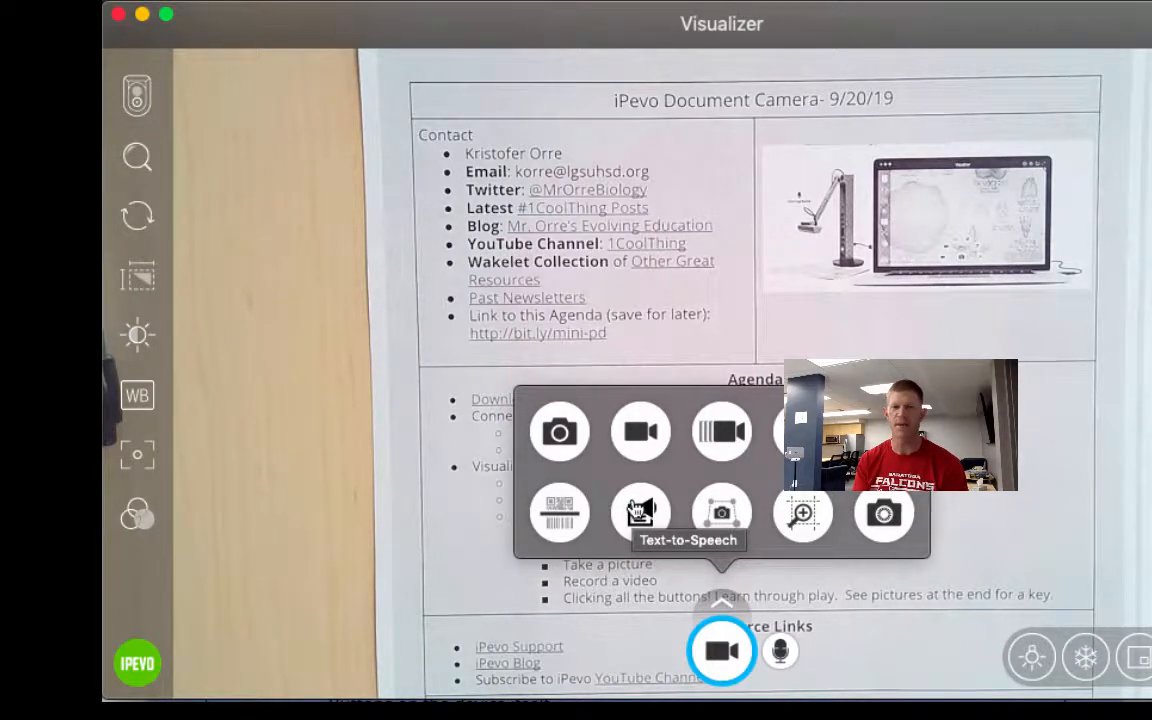
{"action": "mouse_move", "coordinate": [748, 504]}
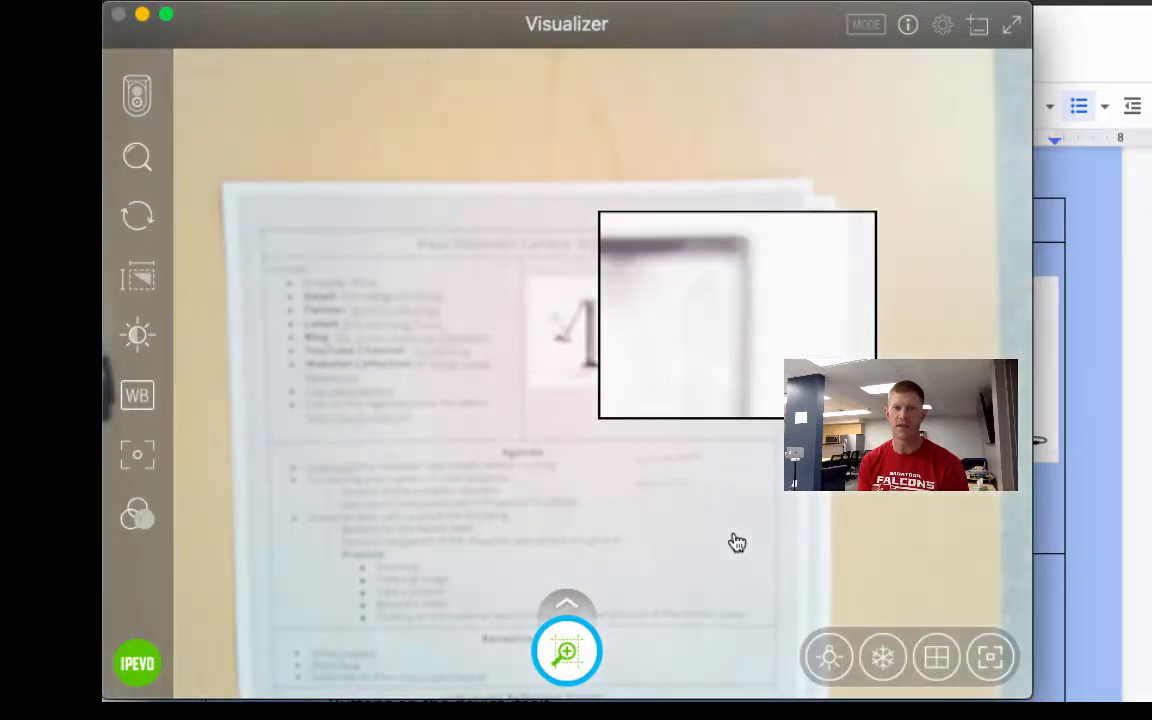
Leave the magnifier view and return to photo capture of the whole agenda sheet
{"action": "left_click", "coordinate": [566, 608]}
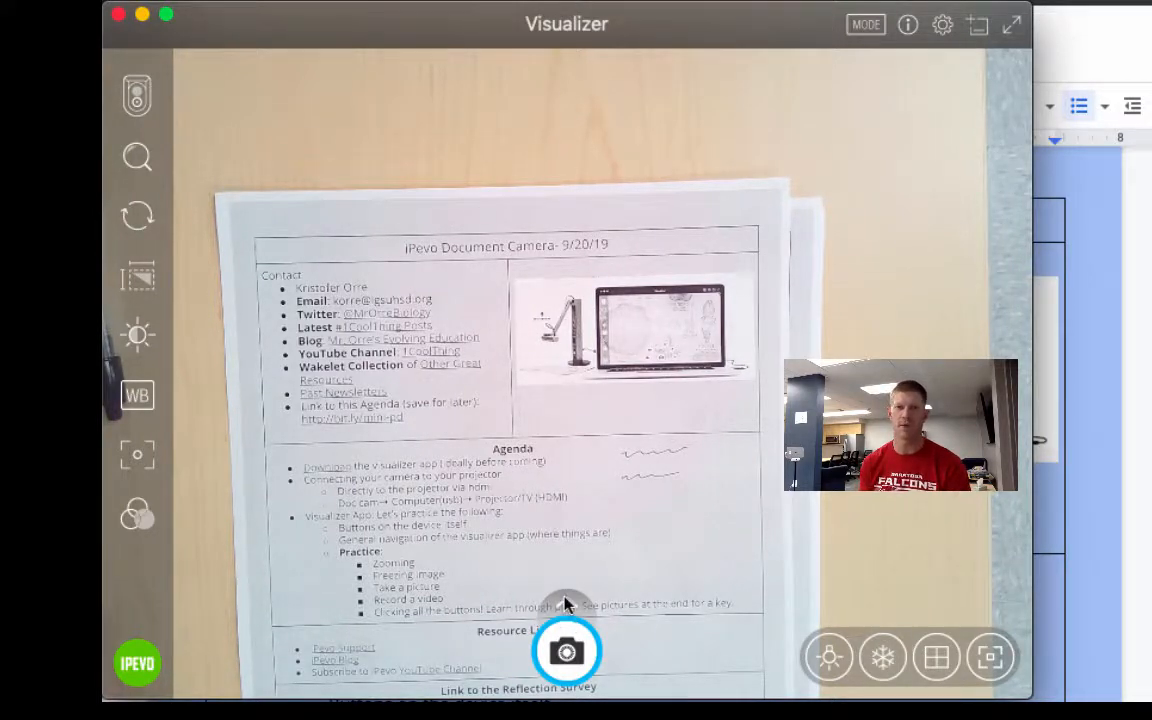
Expand the bottom toolbar to reveal the extra capture and view tools
{"action": "left_click", "coordinate": [566, 650]}
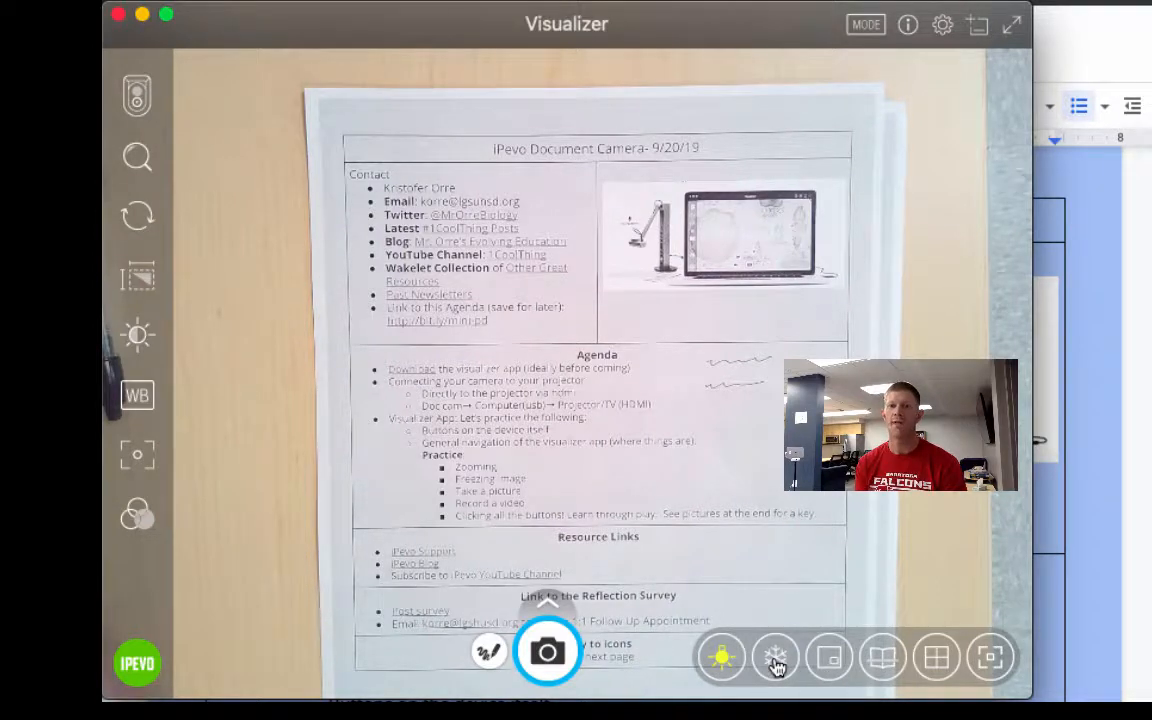
{"action": "mouse_move", "coordinate": [772, 658]}
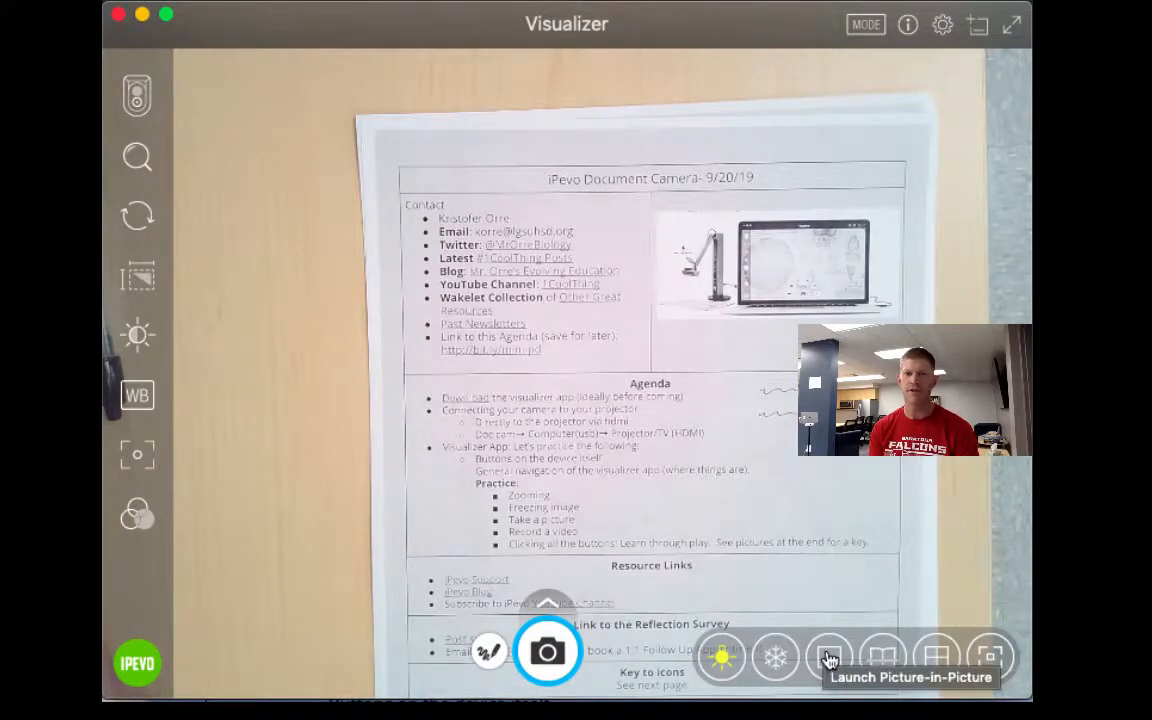
Try picture-in-picture and a grid overlay, then have the camera refocus on the sheet
{"action": "left_click", "coordinate": [828, 658]}
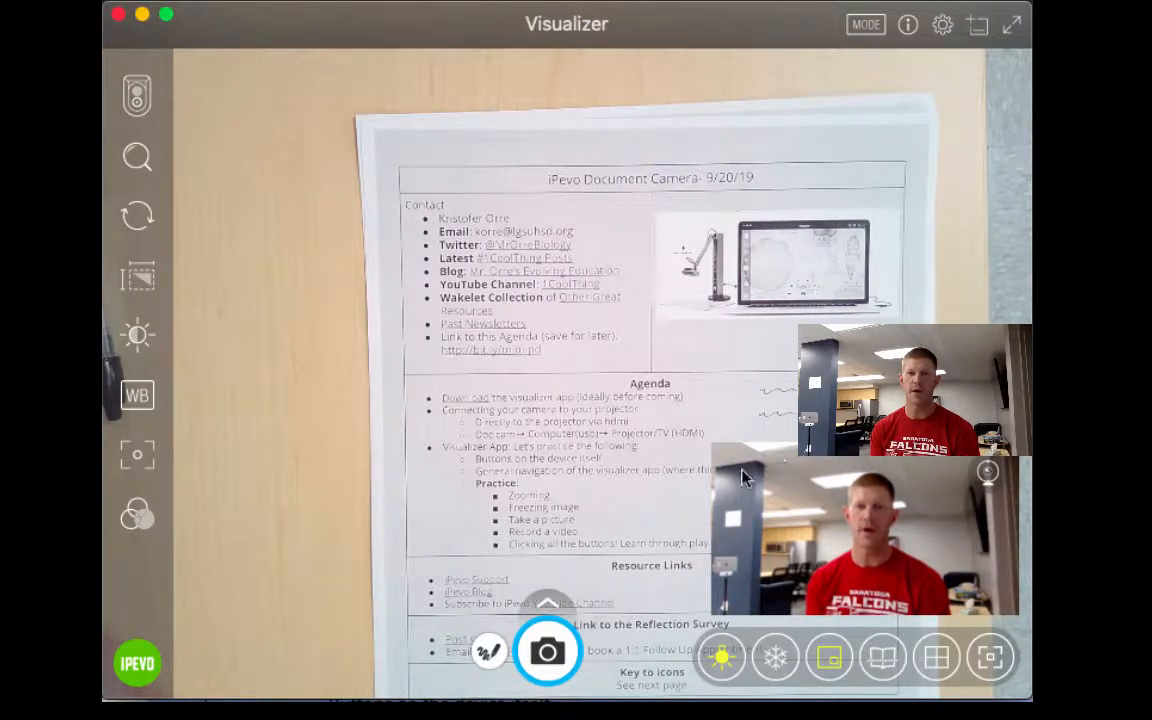
{"action": "mouse_move", "coordinate": [868, 482]}
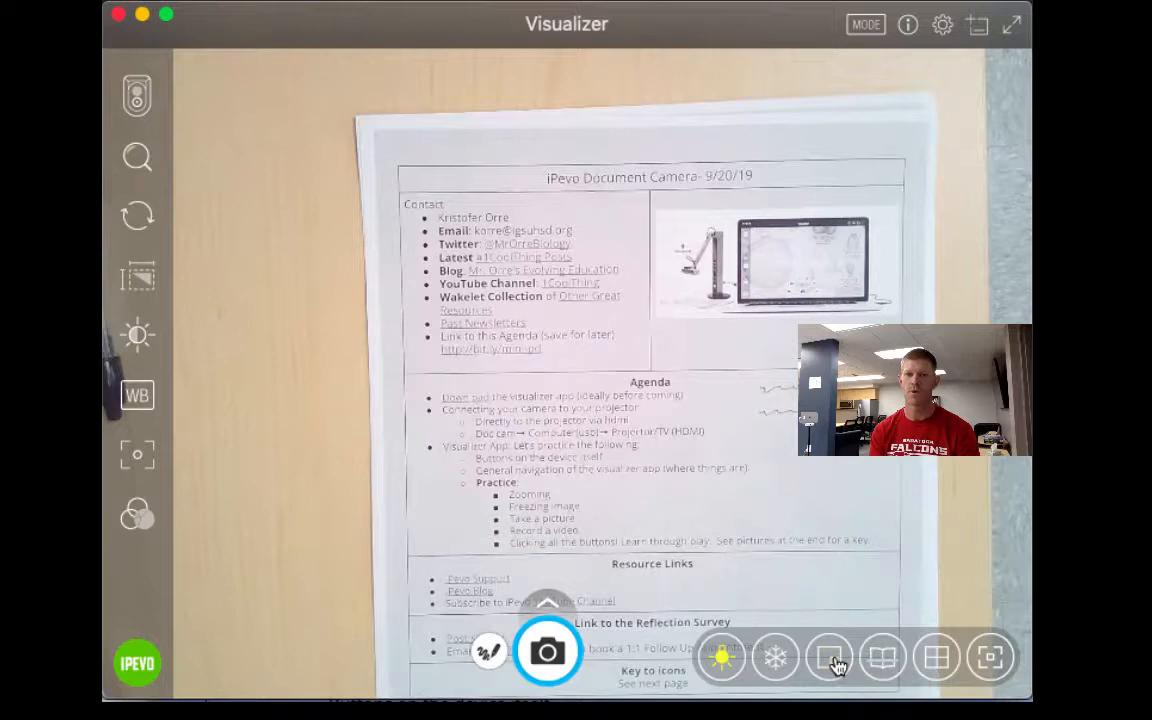
{"action": "mouse_move", "coordinate": [880, 660]}
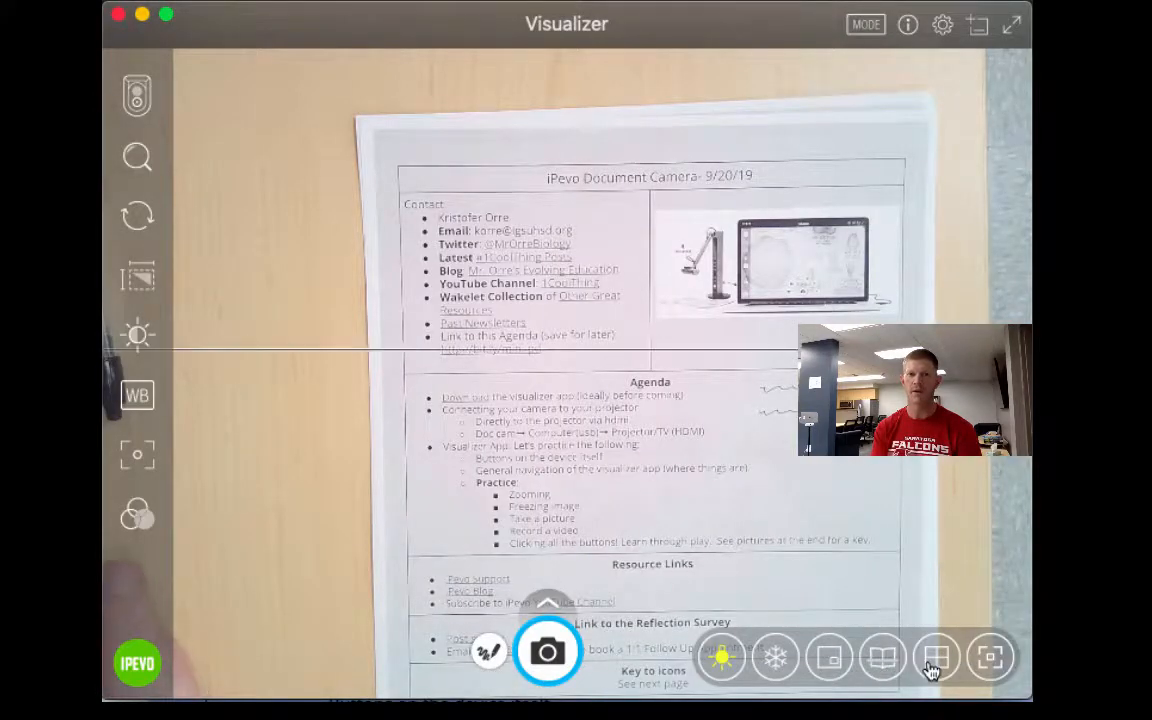
{"action": "left_click", "coordinate": [932, 656]}
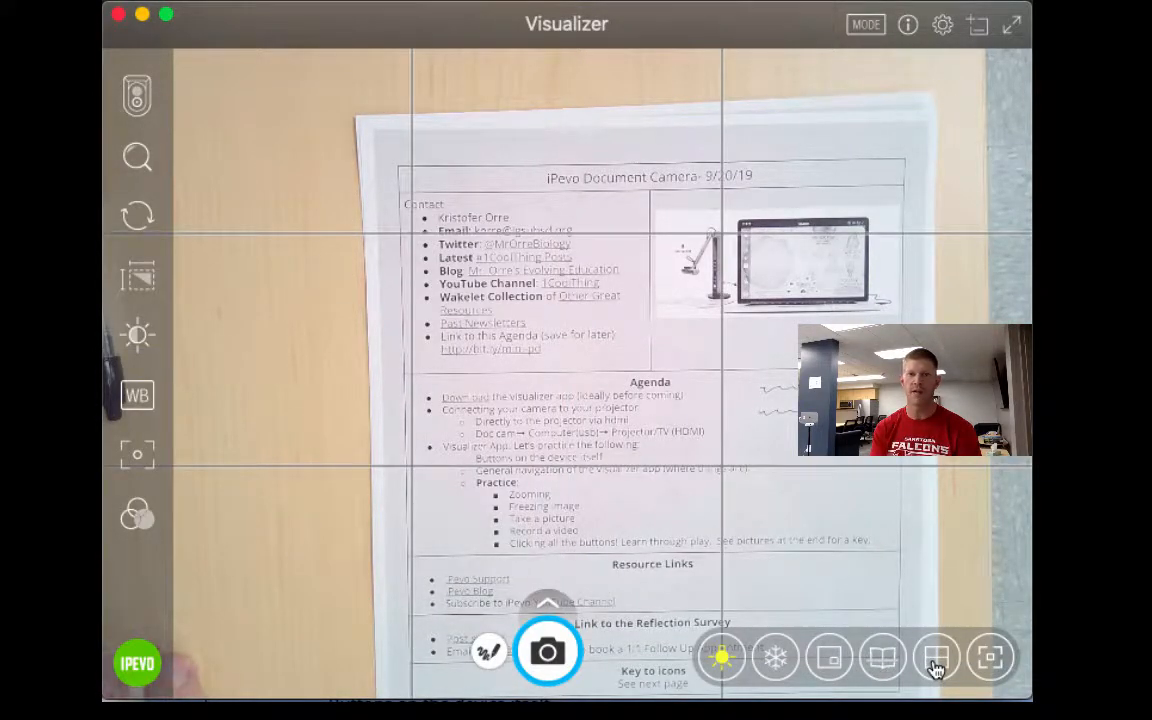
{"action": "left_click", "coordinate": [988, 656]}
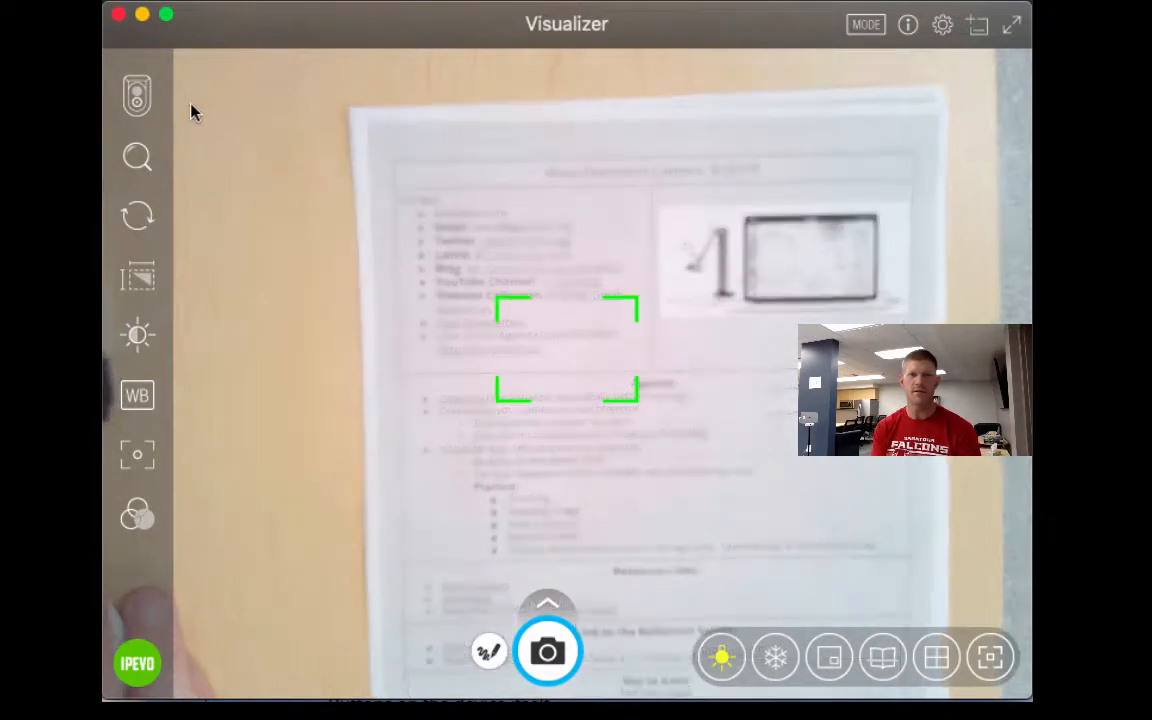
{"action": "left_click", "coordinate": [136, 92]}
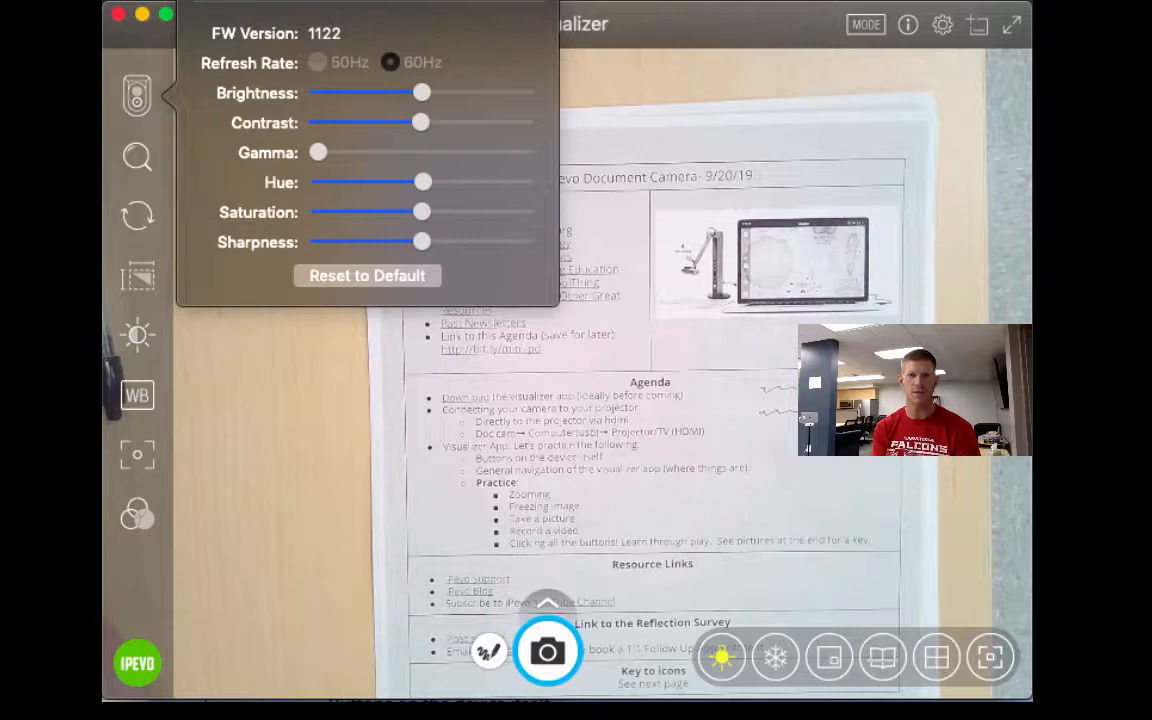
{"action": "left_click", "coordinate": [136, 156]}
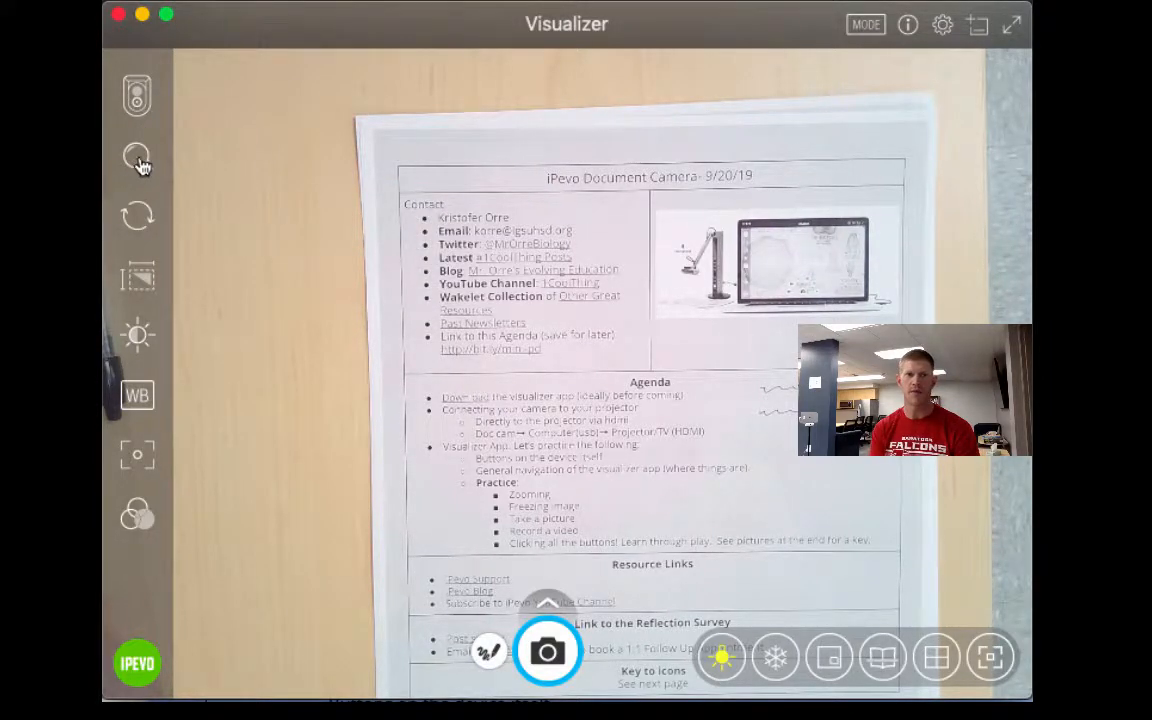
{"action": "left_click", "coordinate": [136, 156]}
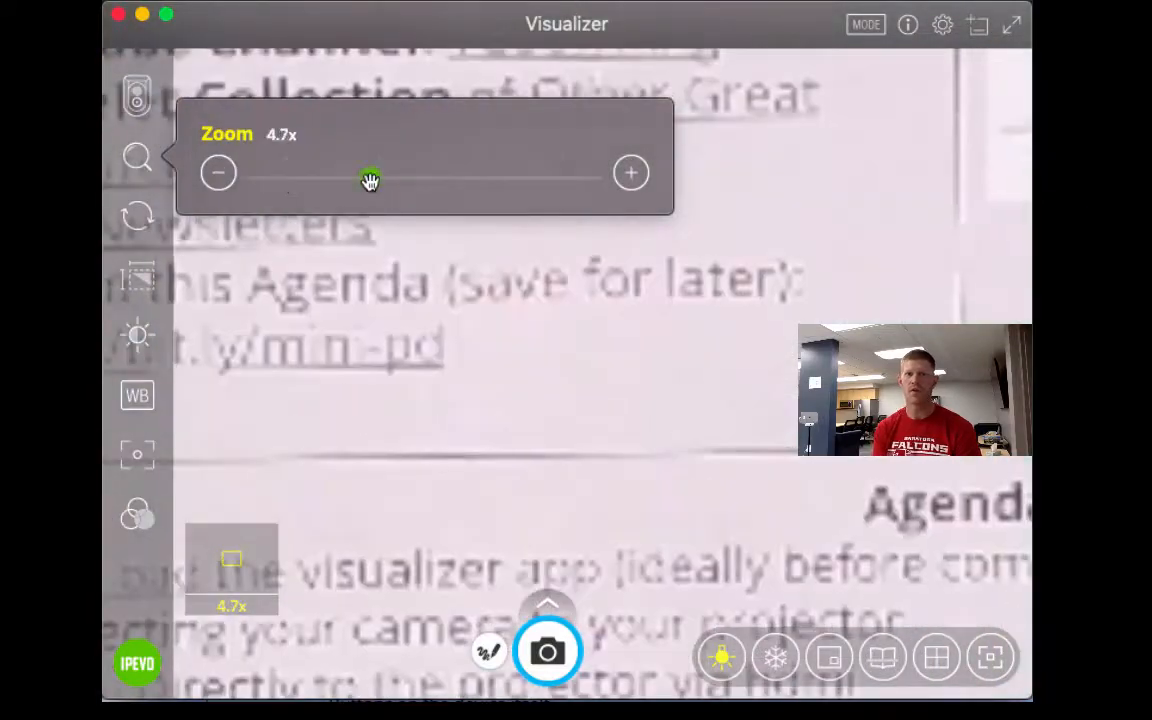
{"action": "left_click_drag", "start_coordinate": [370, 178], "coordinate": [256, 178]}
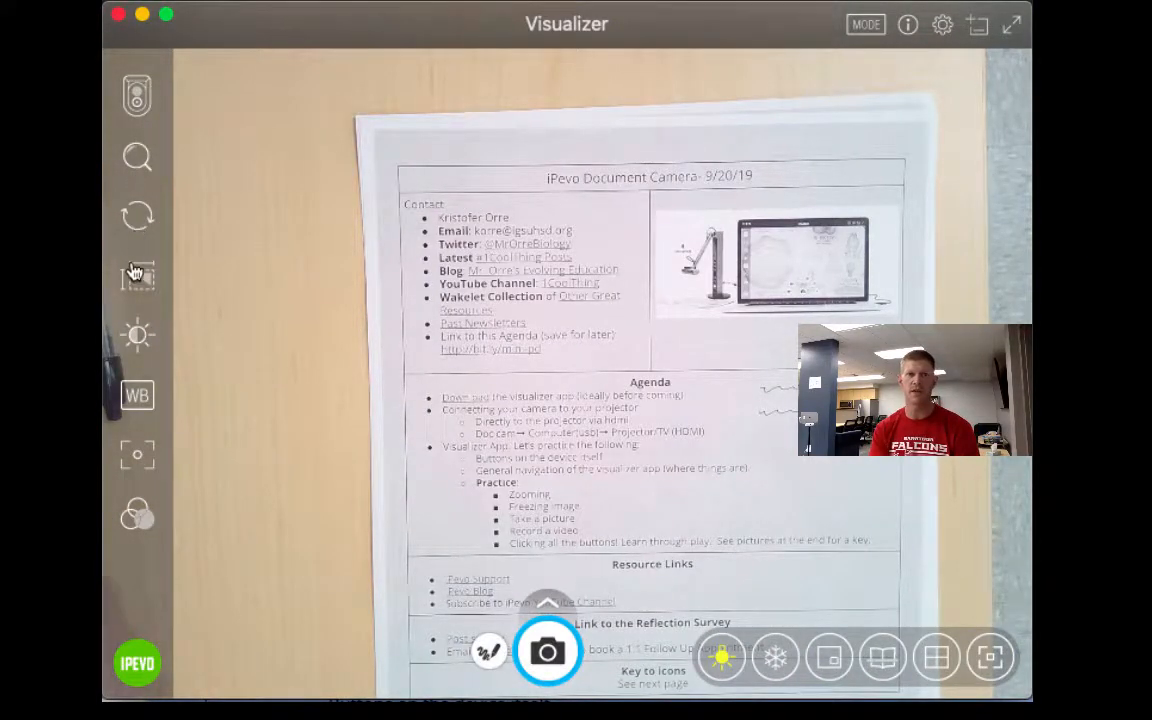
{"action": "left_click", "coordinate": [138, 276]}
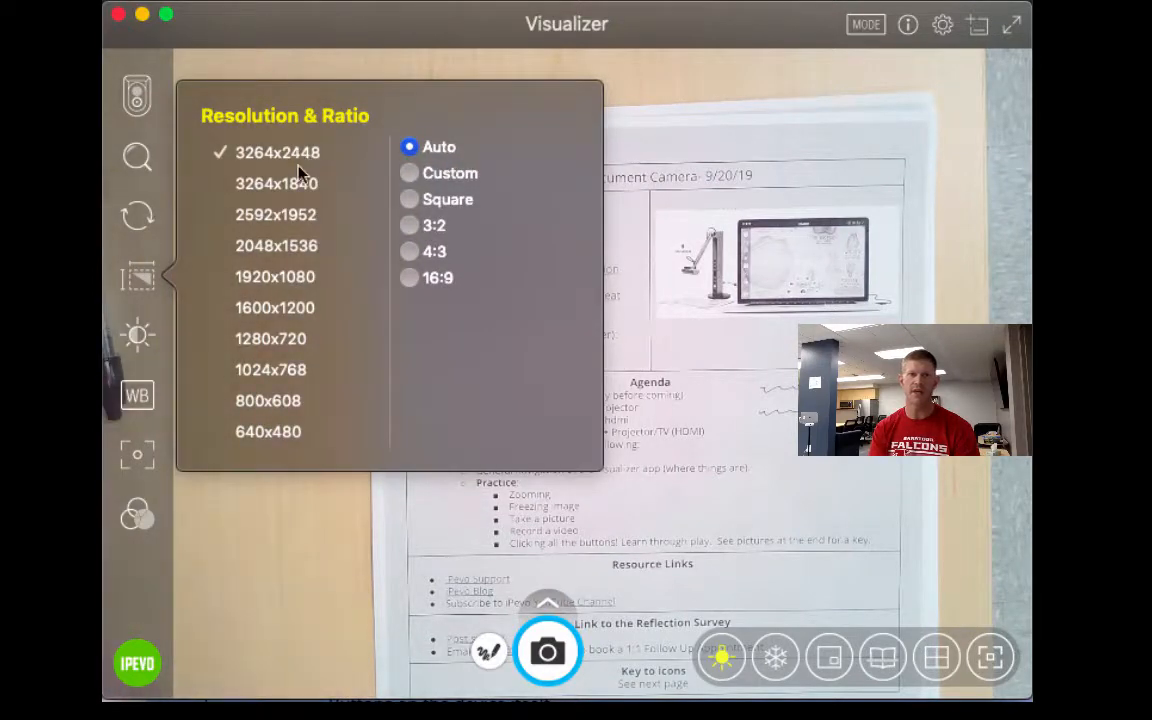
{"action": "left_click", "coordinate": [408, 172]}
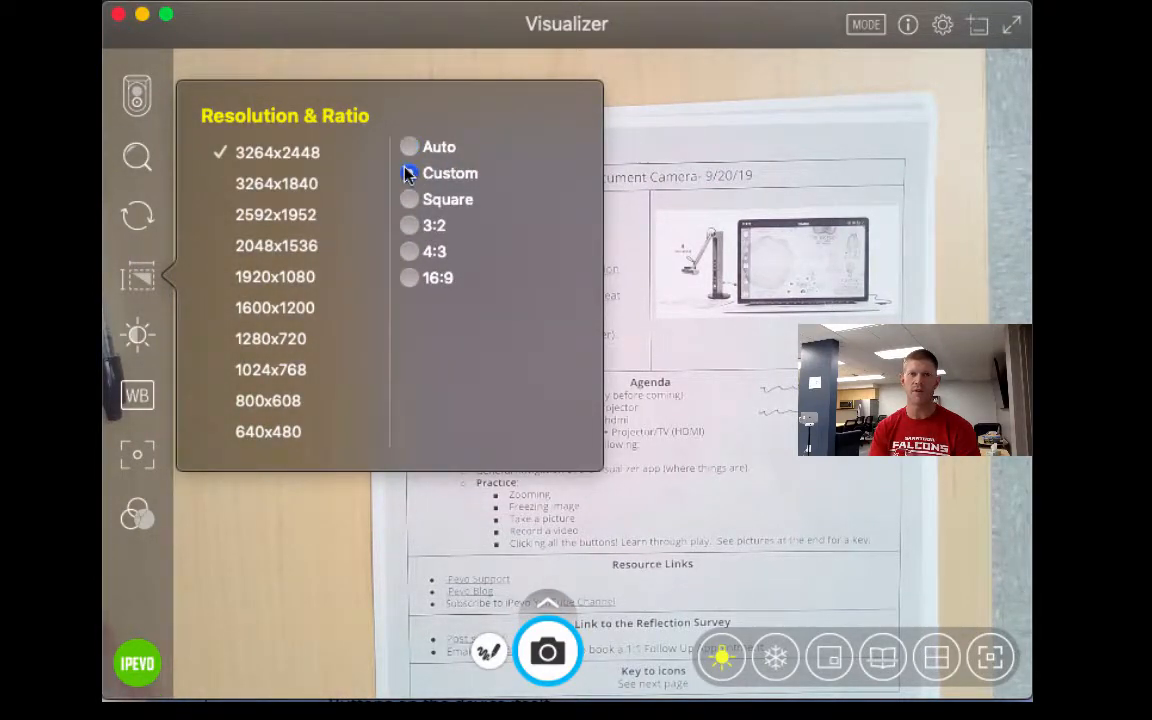
{"action": "left_click", "coordinate": [408, 172]}
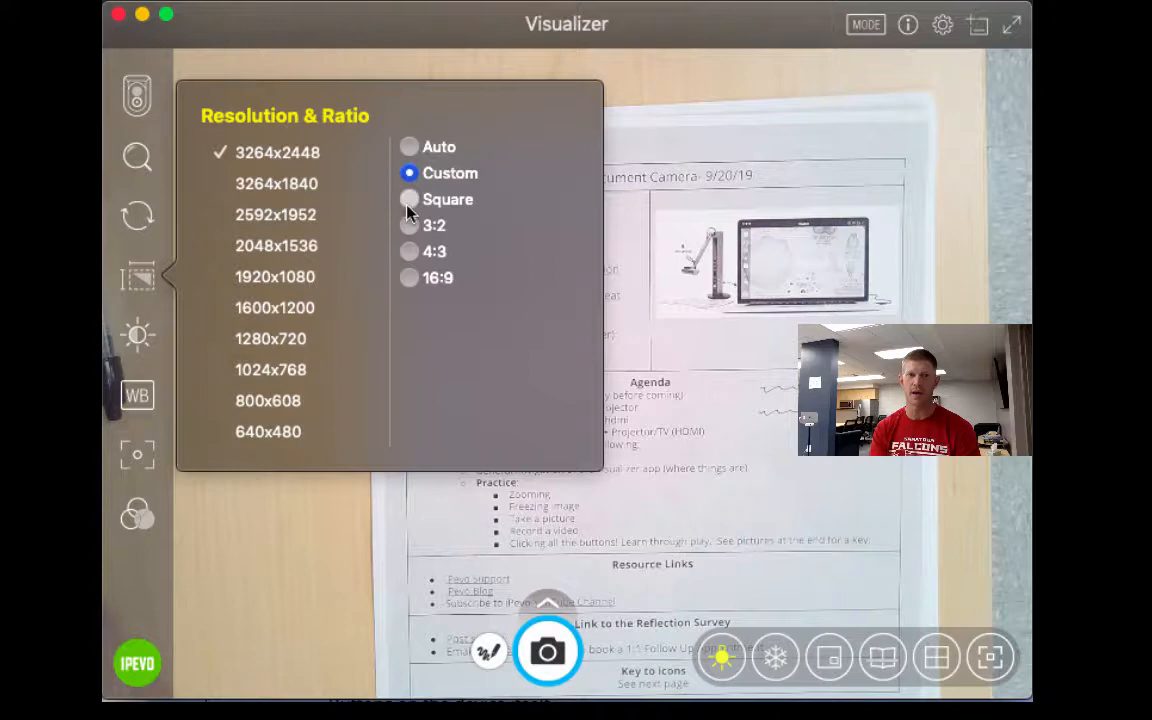
{"action": "left_click", "coordinate": [408, 148]}
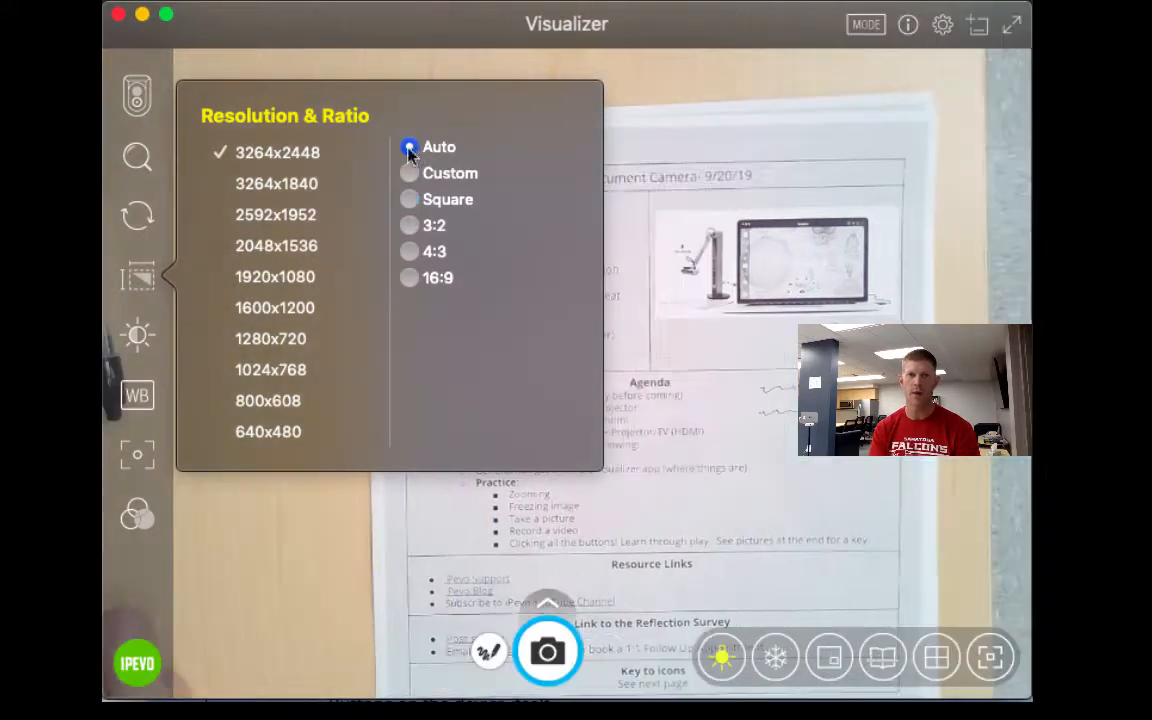
{"action": "left_click", "coordinate": [136, 336]}
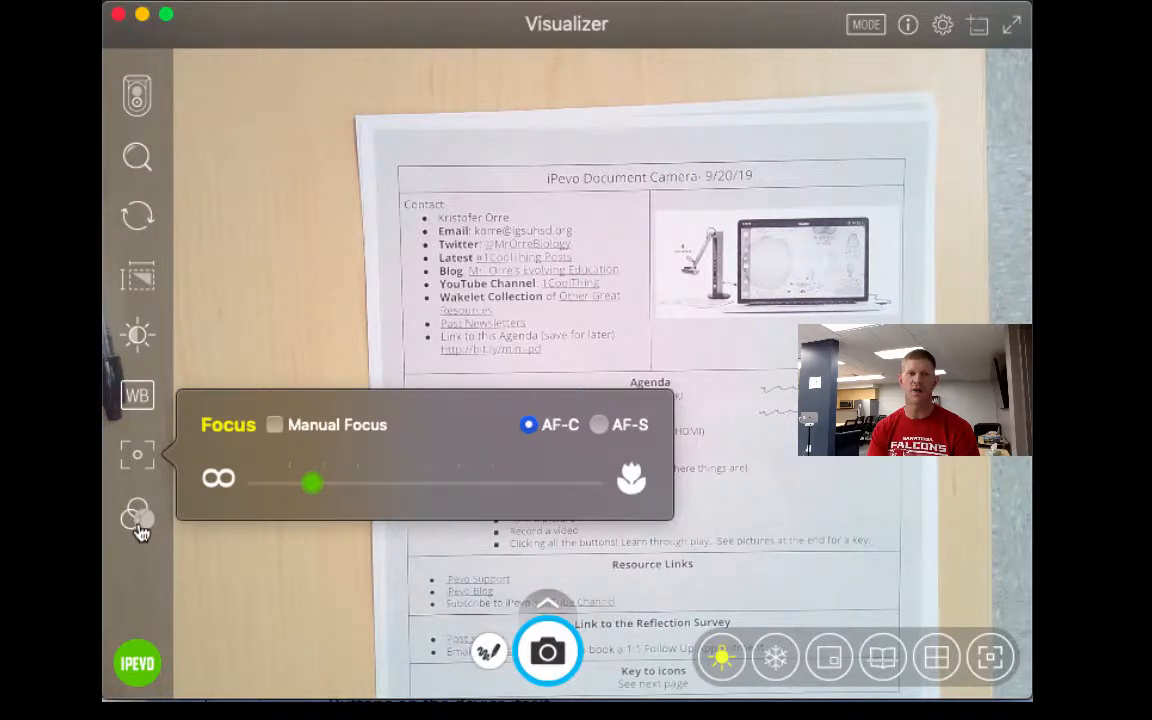
{"action": "left_click", "coordinate": [136, 512]}
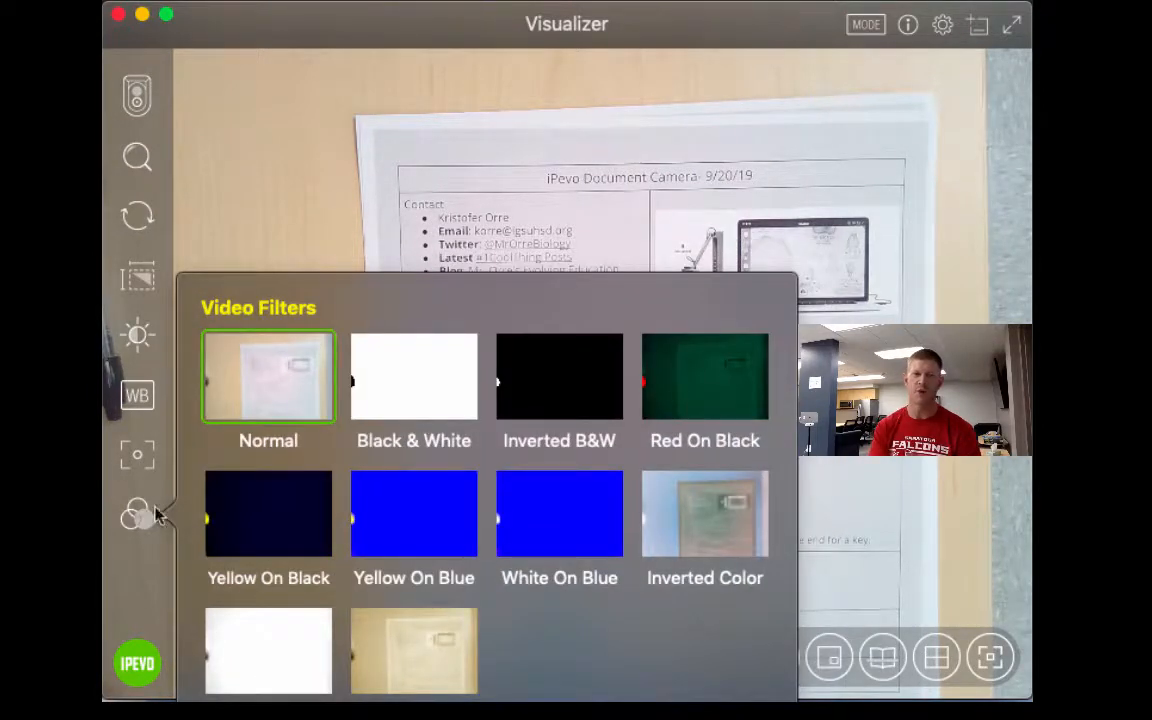
{"action": "mouse_move", "coordinate": [180, 492]}
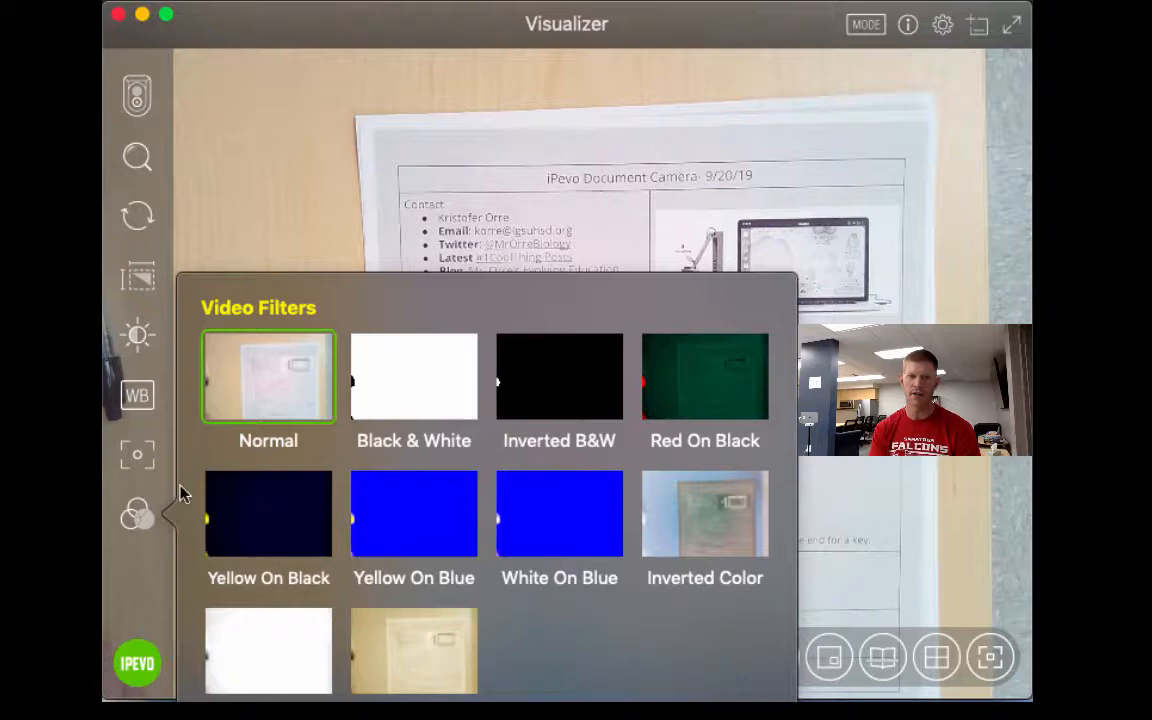
{"action": "left_click", "coordinate": [136, 516]}
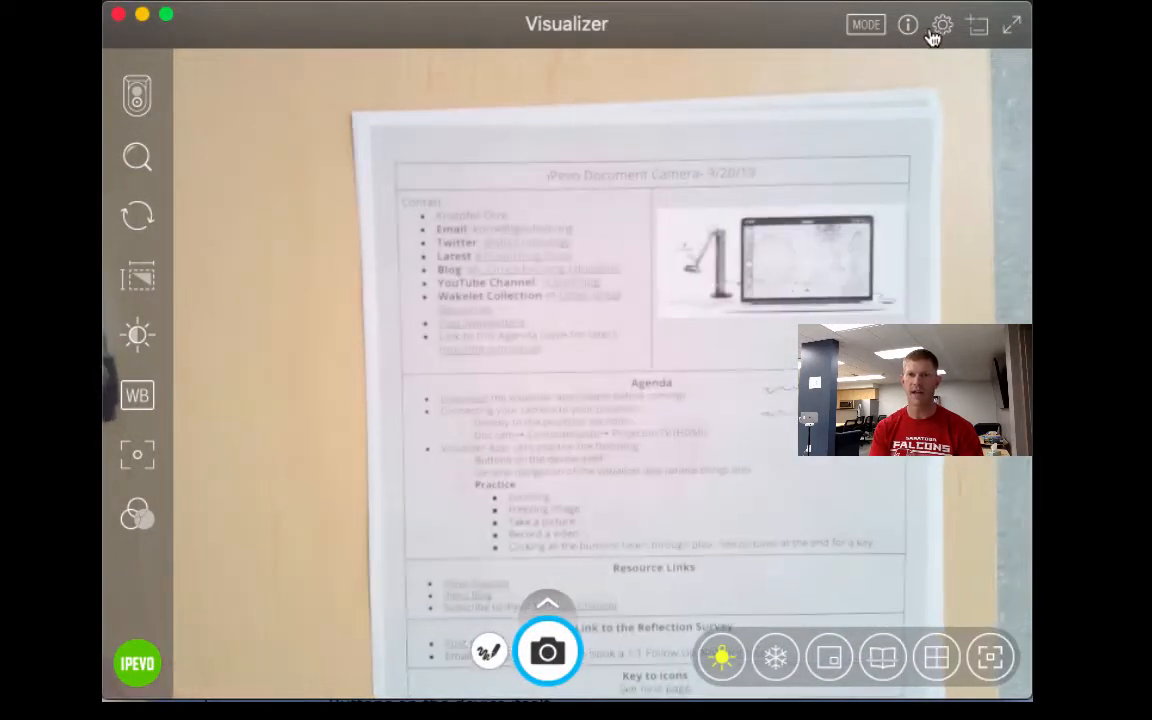
{"action": "left_click", "coordinate": [904, 28]}
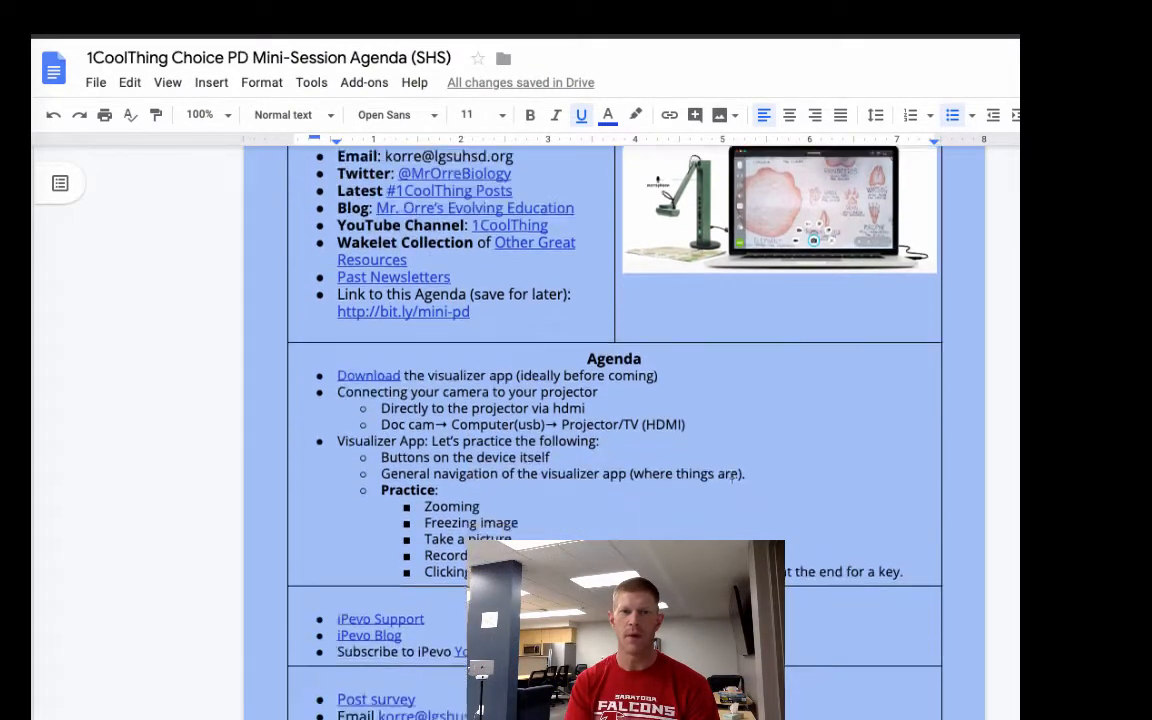
Scroll the agenda down to the Resource Links, Reflection Survey and Key to icons sections
{"action": "scroll", "scroll_direction": "down", "scroll_amount": 3}
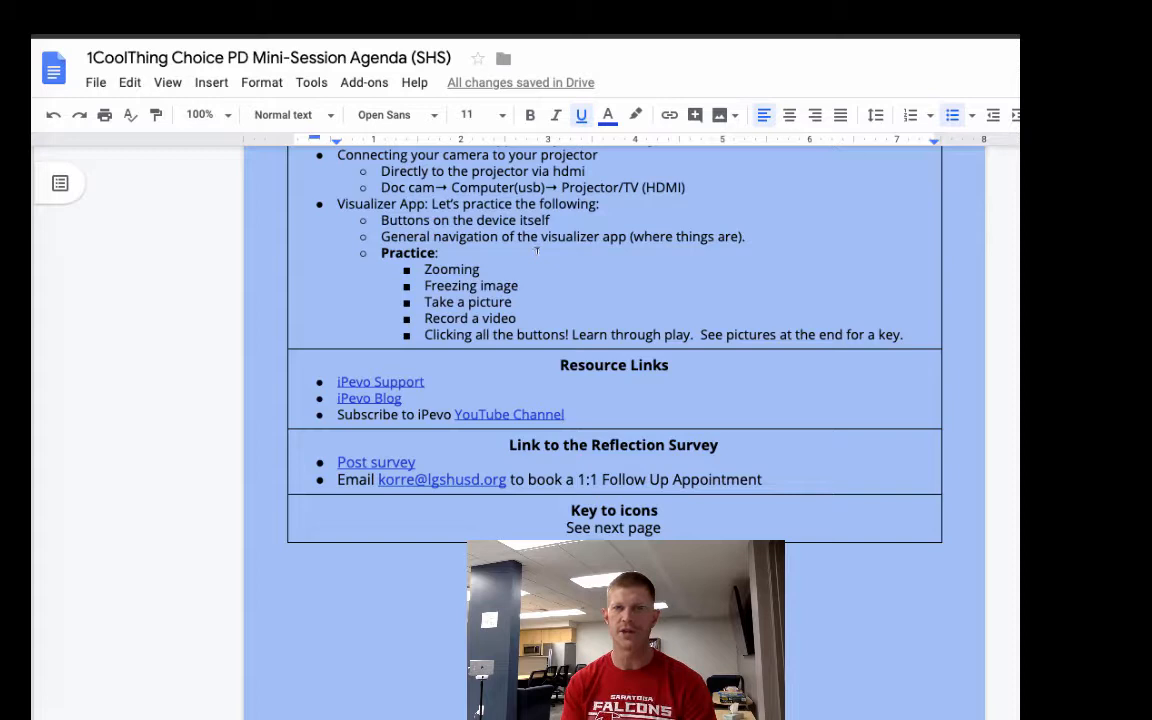
{"action": "scroll", "scroll_direction": "down", "scroll_amount": 3}
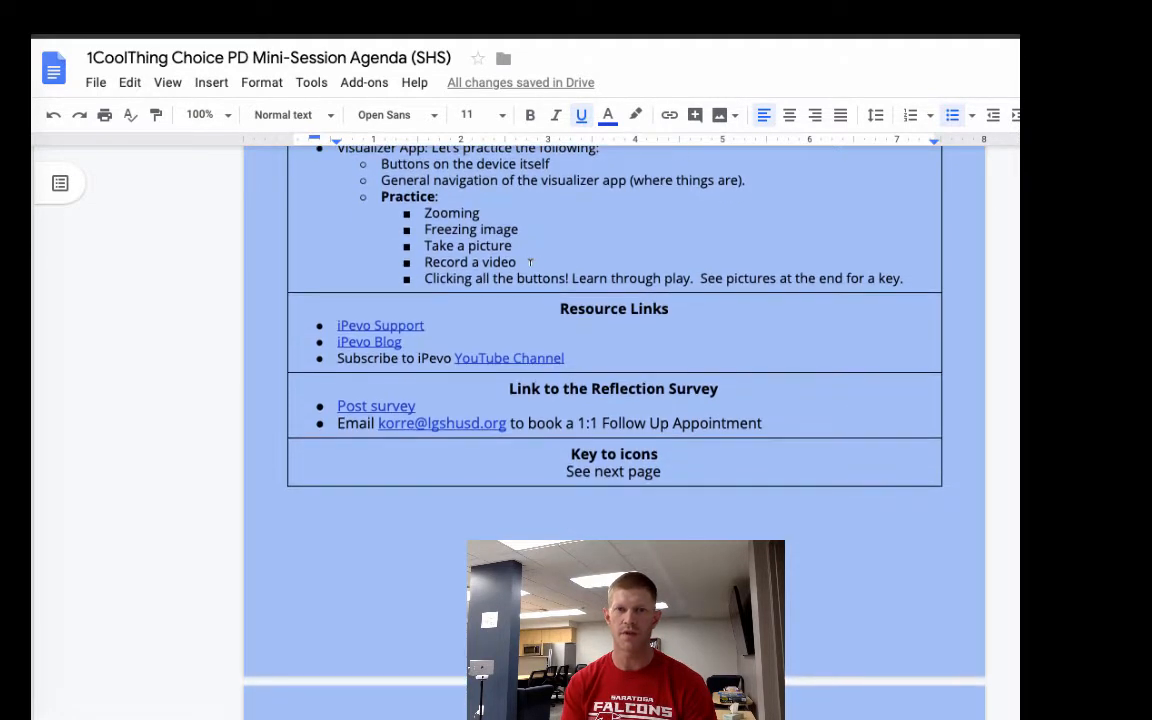